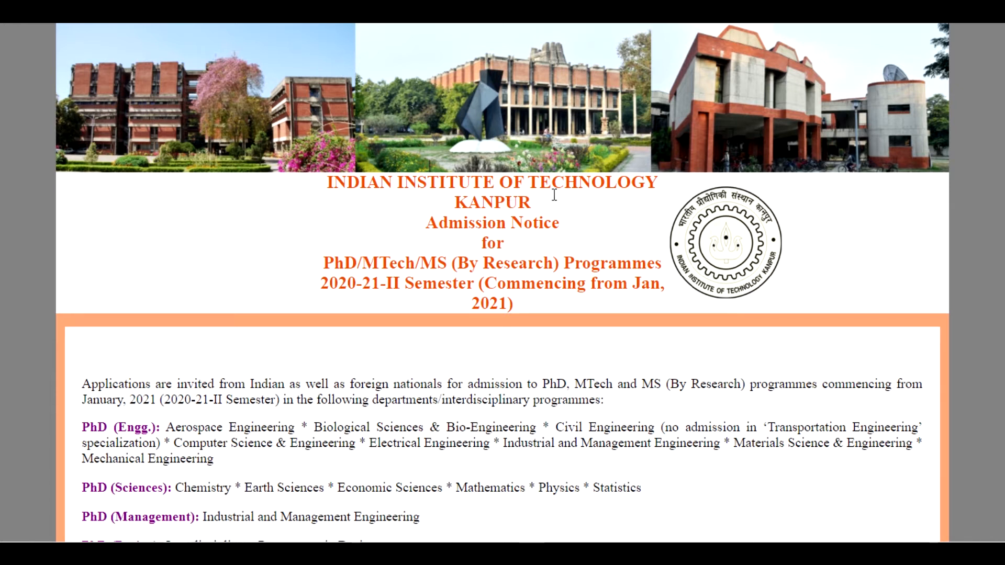
mouse_move(548, 301)
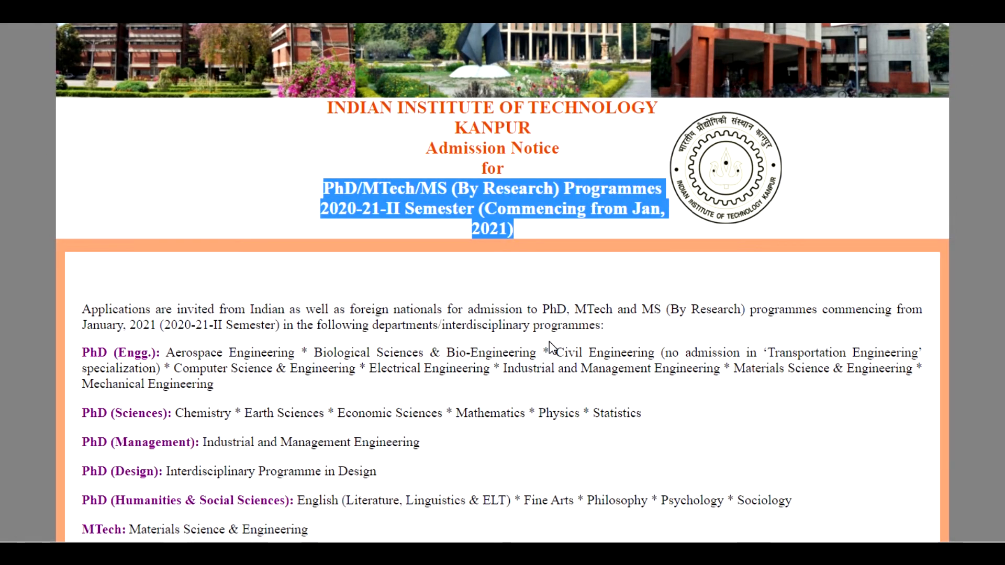
Scroll to Eligibility Requirements and bring up options for its 'Click this link' link.
scroll("down", 3)
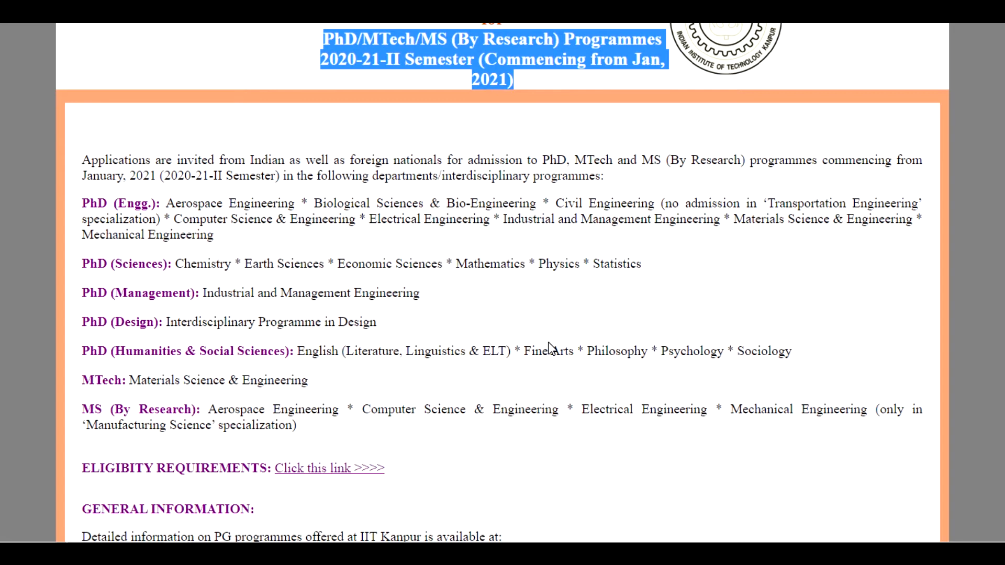
scroll("down", 3)
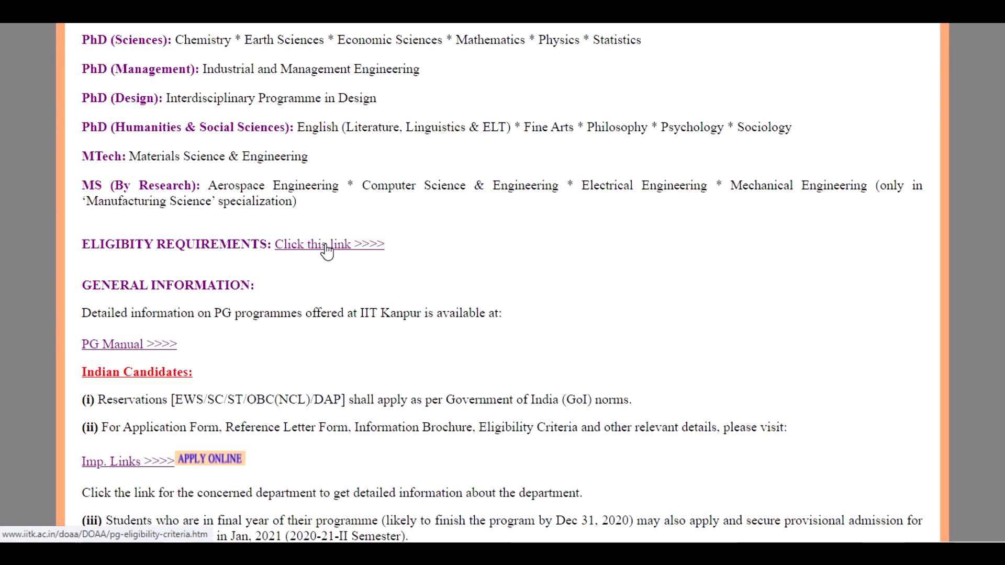
right_click(327, 245)
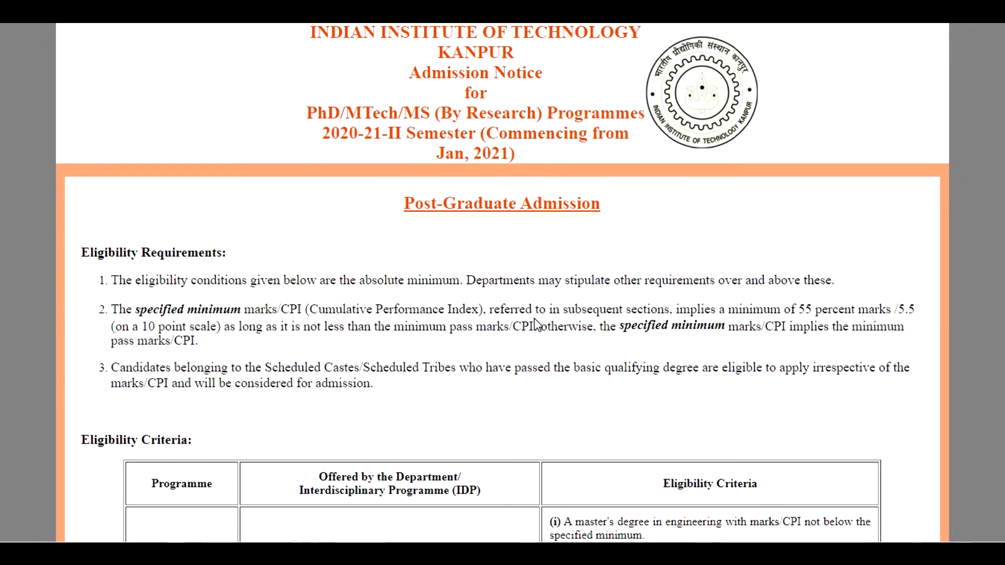
Scroll through the eligibility page to the PhD in Engineering criteria table and back.
scroll("down", 3)
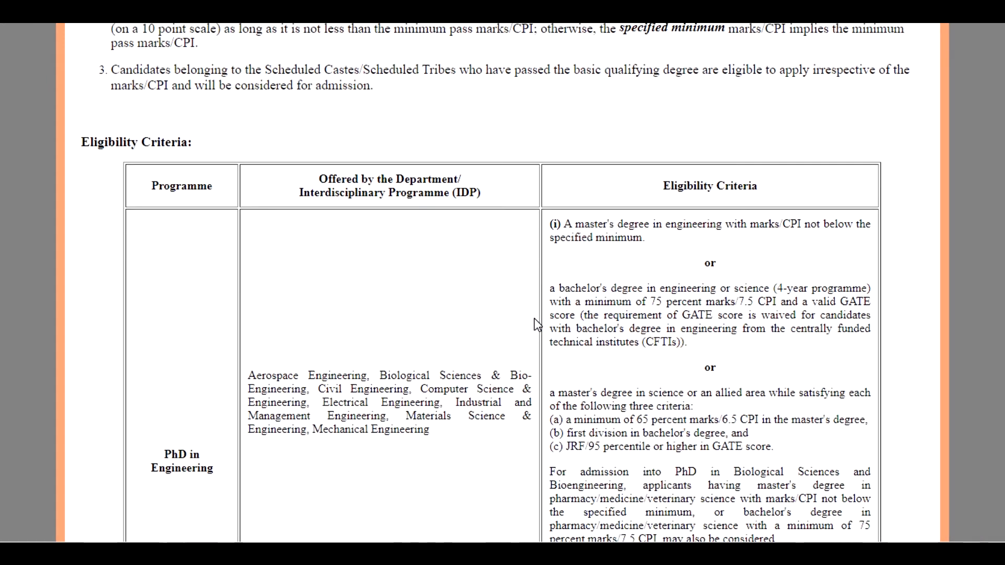
scroll("down", 3)
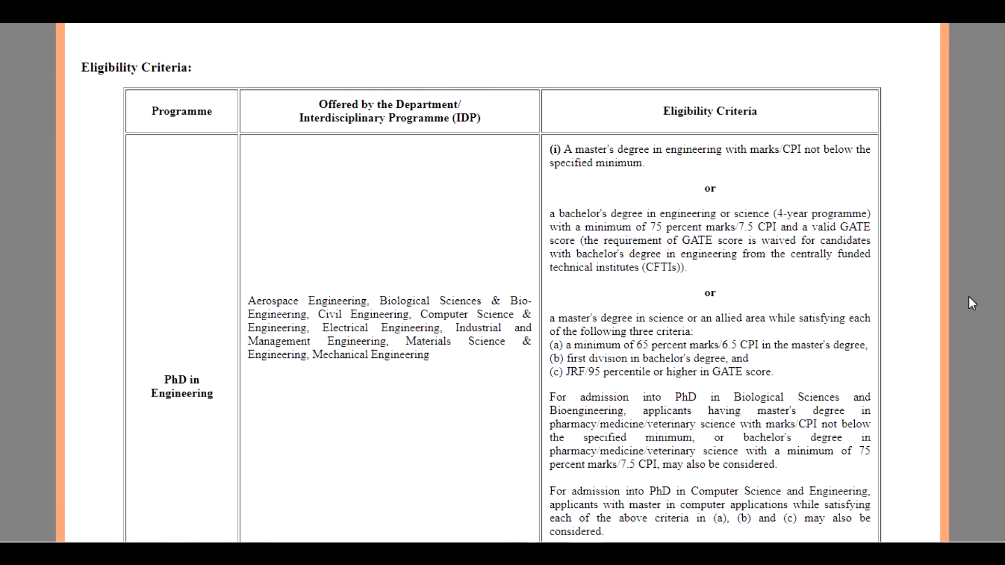
mouse_move(922, 290)
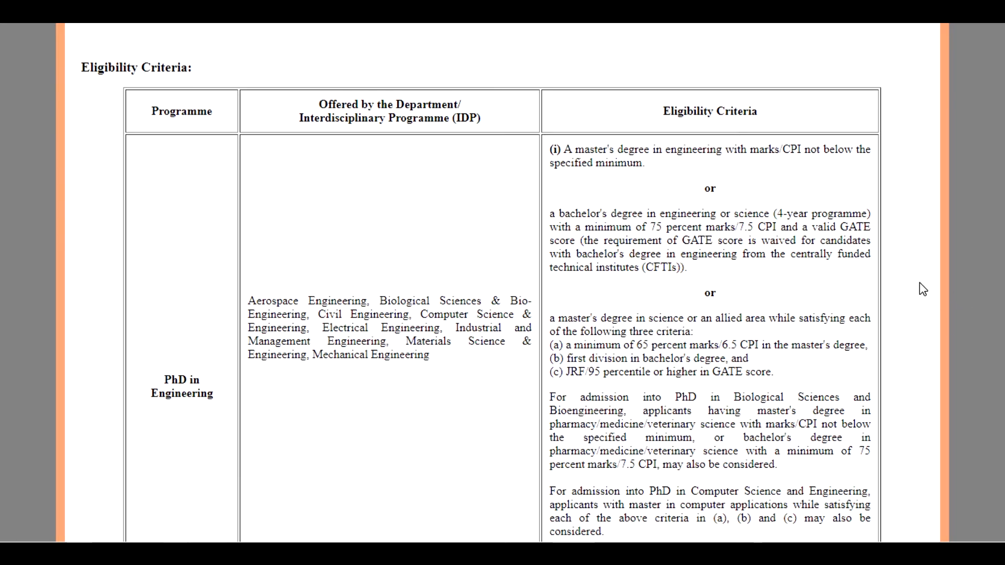
scroll("up", 3)
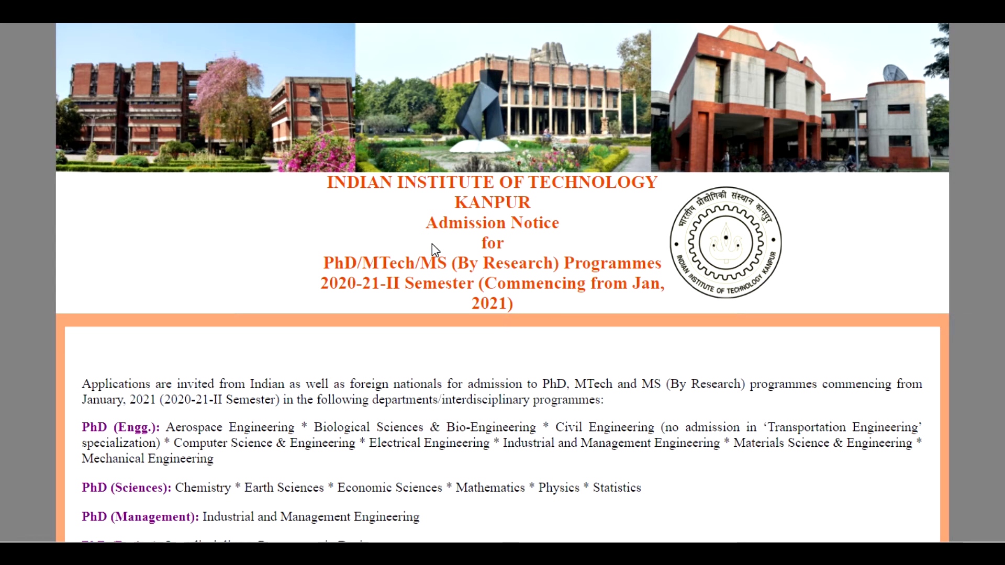
Highlight the programme and semester title lines, then scroll to the Eligibility Requirements link.
left_click_drag(323, 262, 511, 304)
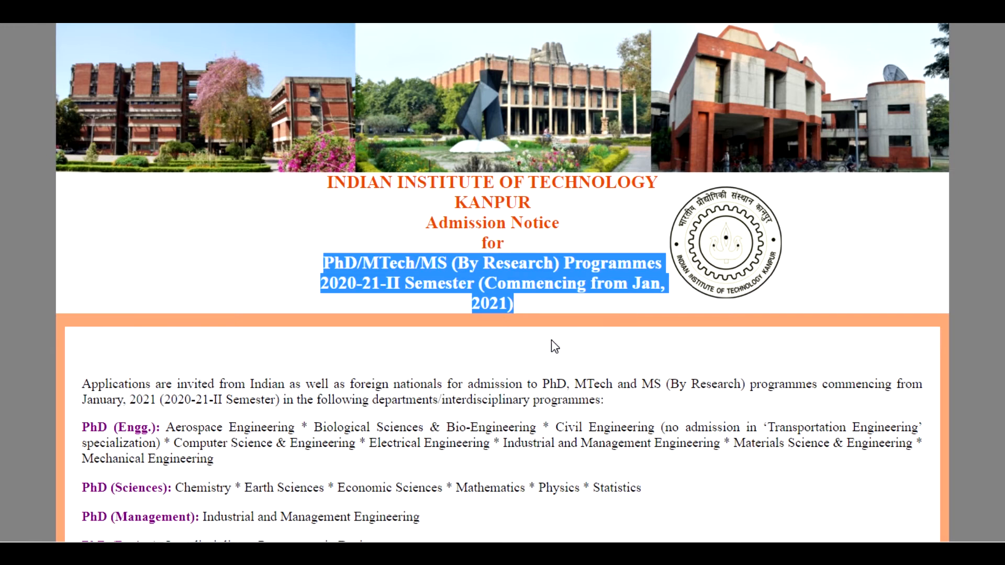
scroll("down", 3)
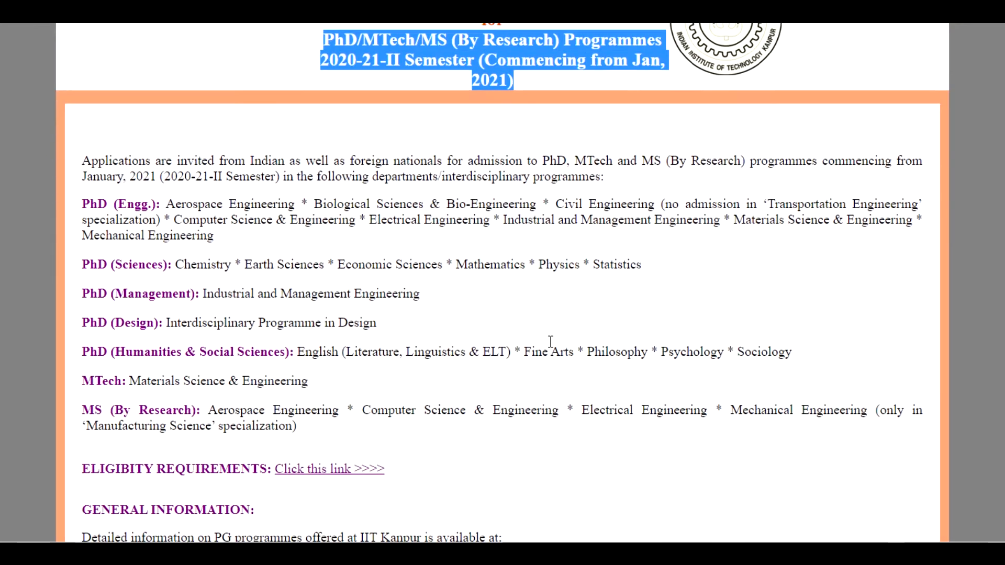
scroll("down", 3)
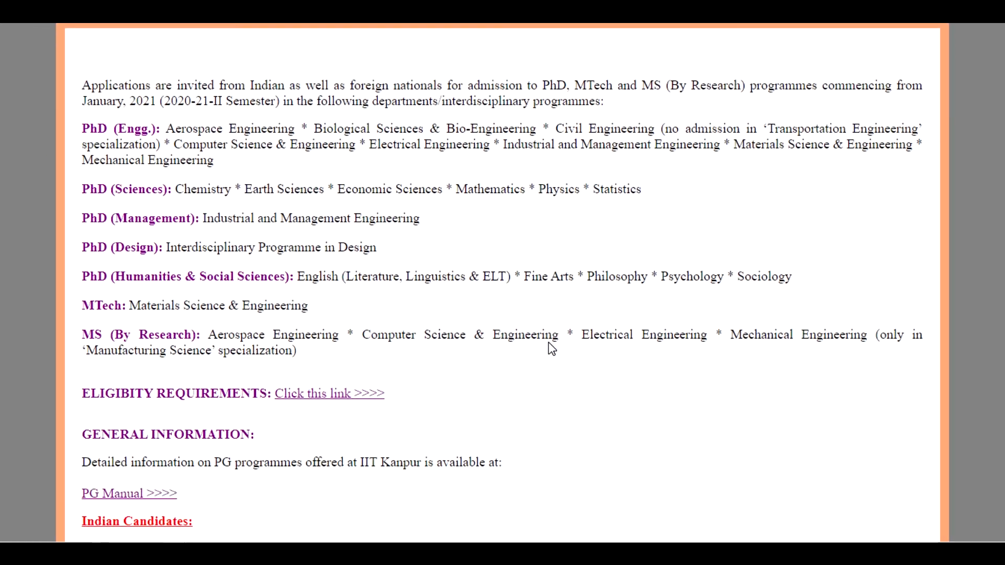
scroll("down", 3)
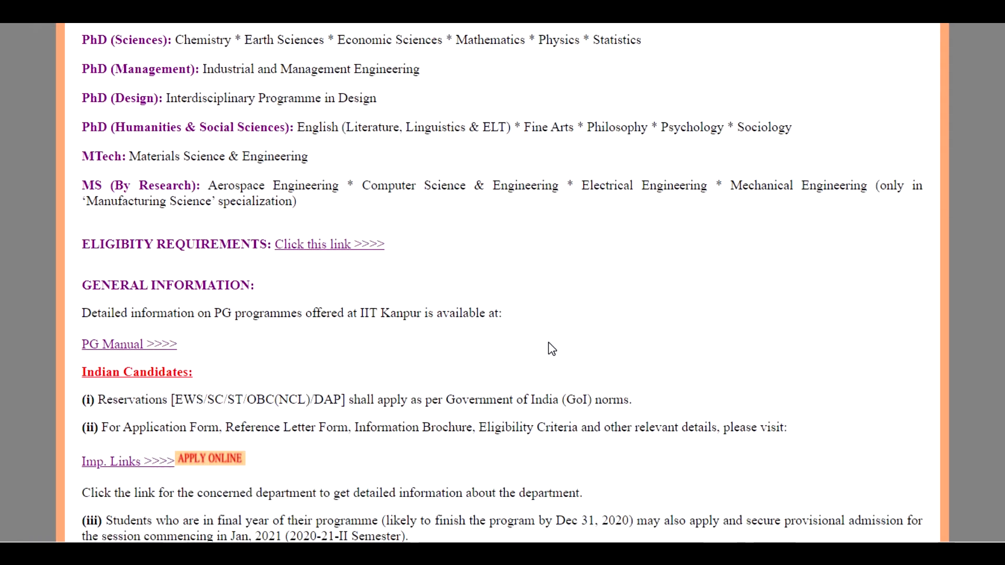
mouse_move(327, 251)
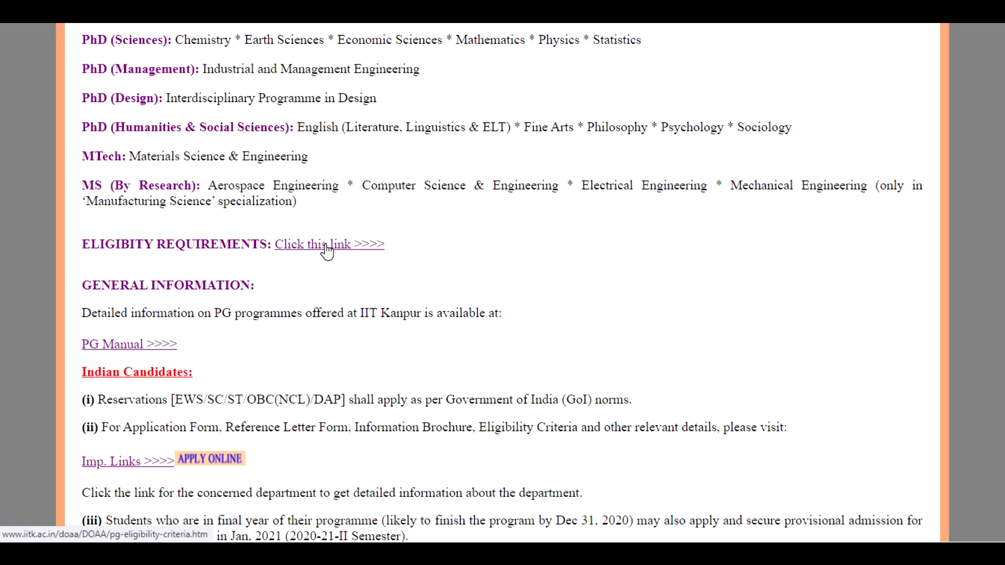
mouse_move(350, 260)
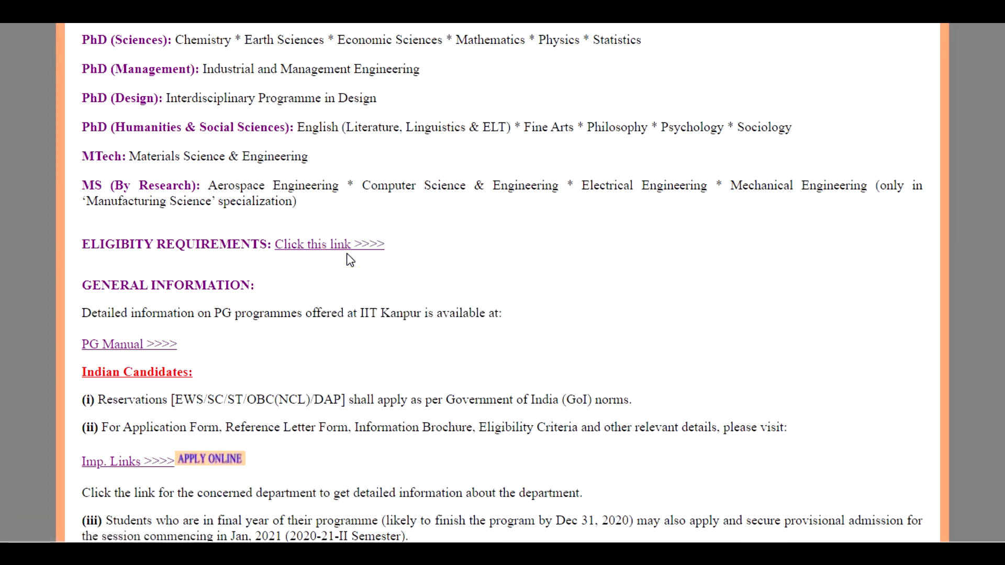
Follow the eligibility link and read through the PhD in Engineering criteria table, highlighting a row.
left_click(328, 244)
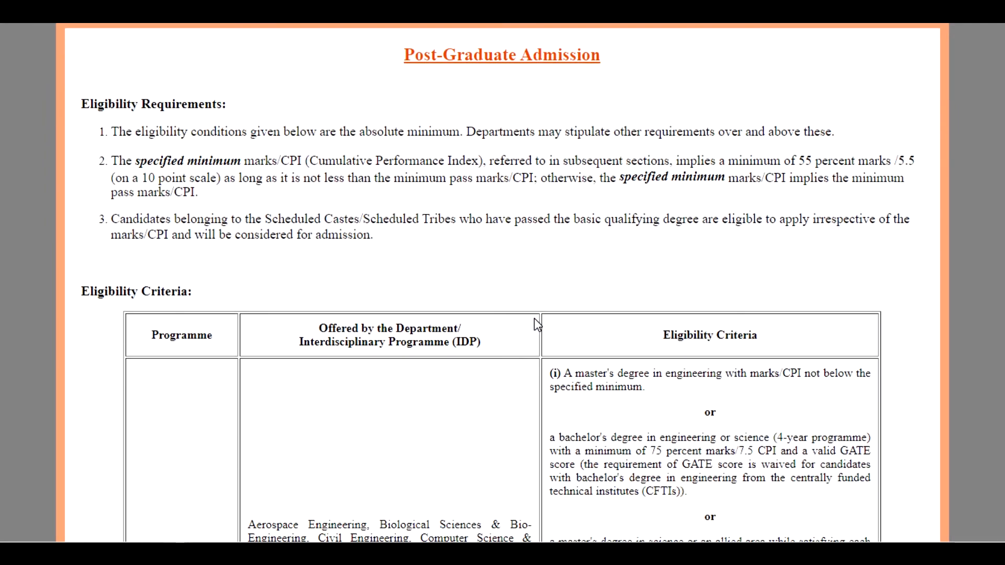
scroll("down", 3)
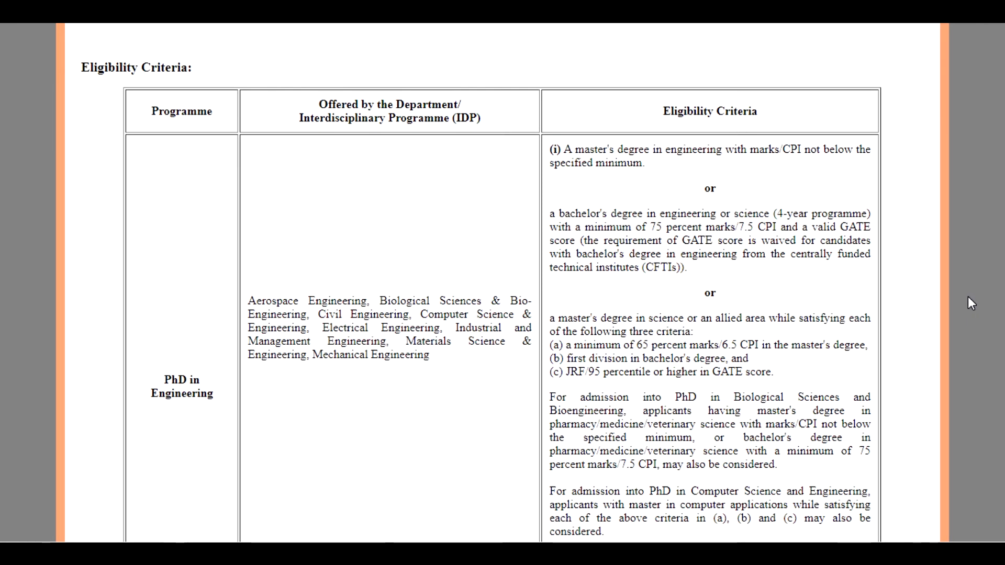
scroll("up", 3)
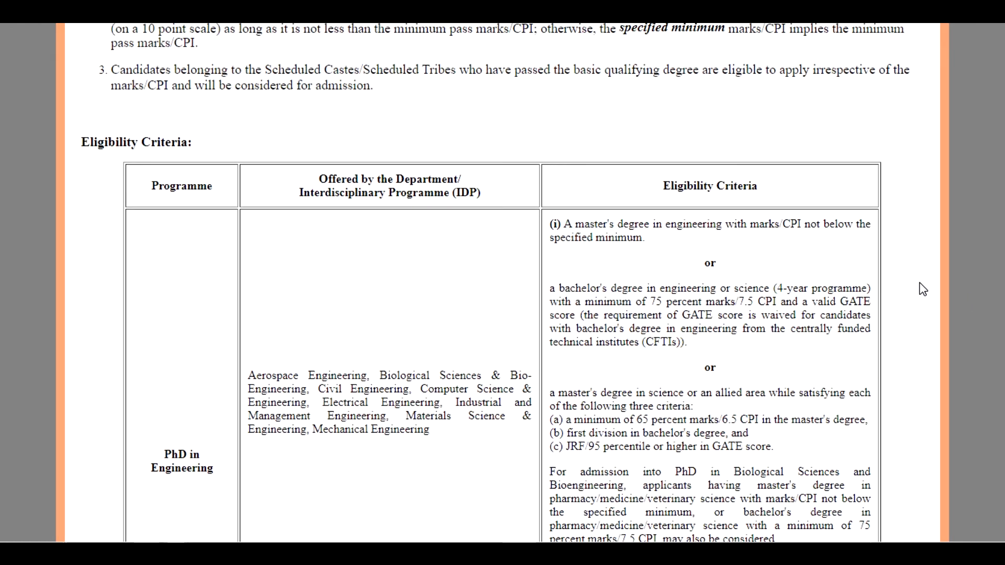
scroll("up", 3)
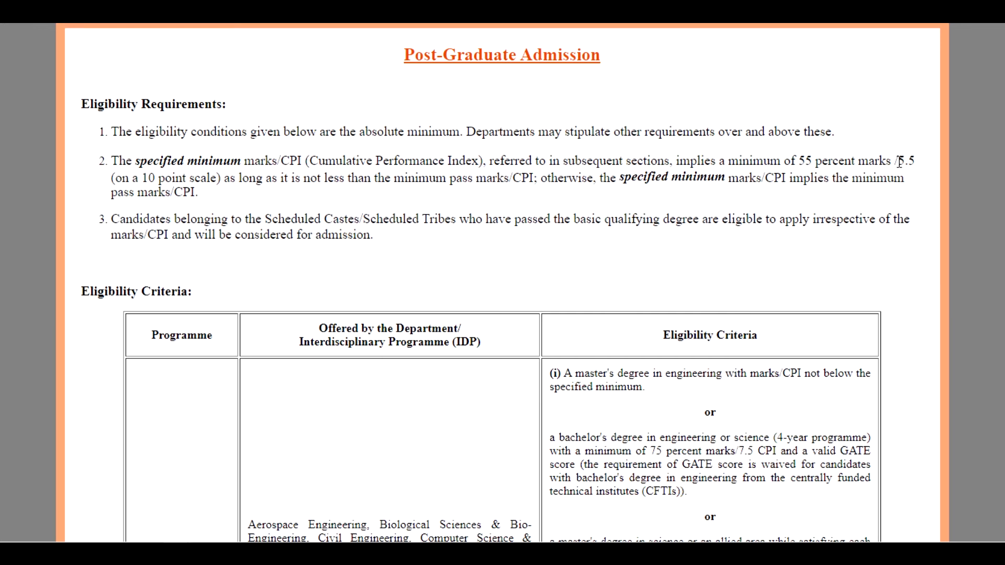
scroll("down", 3)
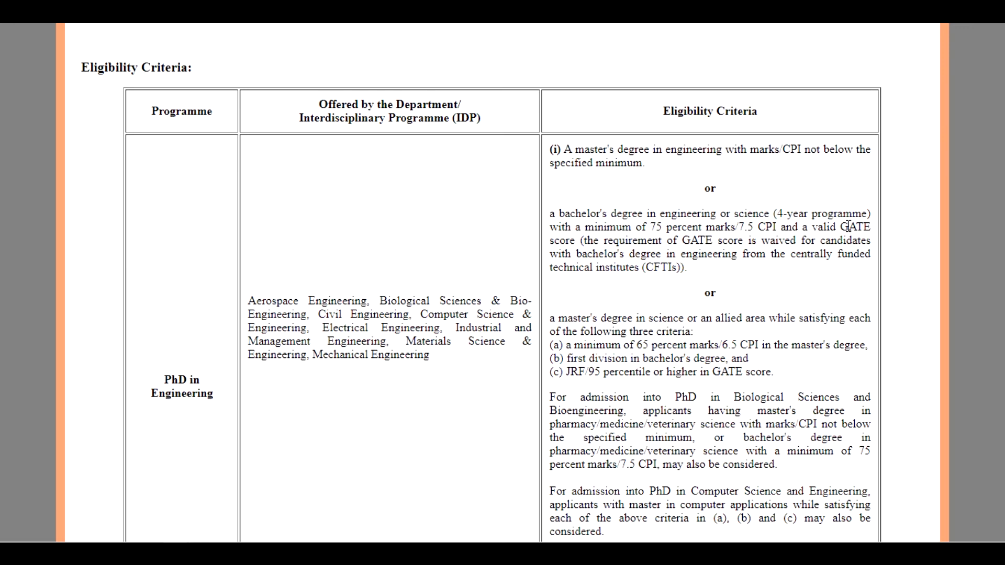
scroll("down", 3)
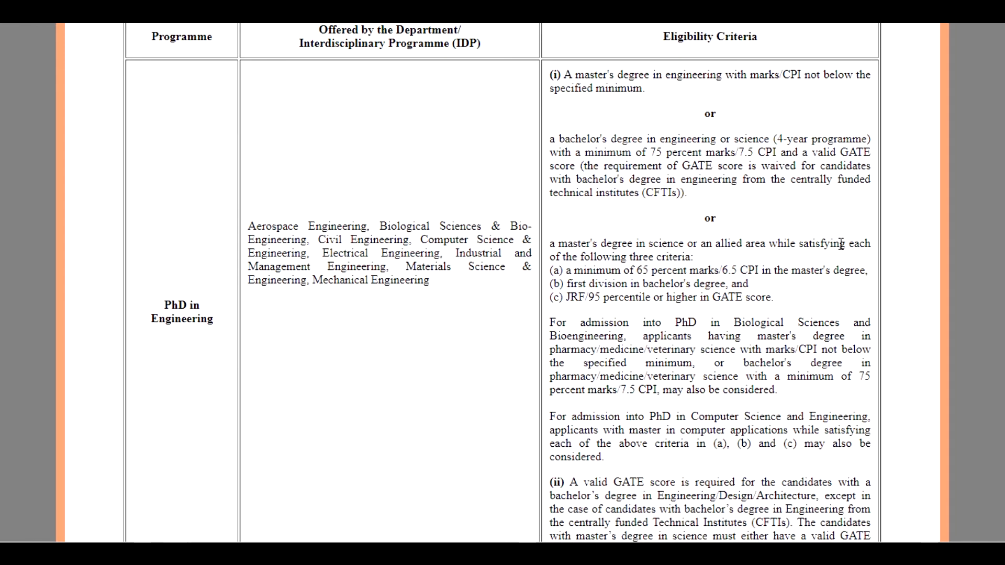
mouse_move(663, 282)
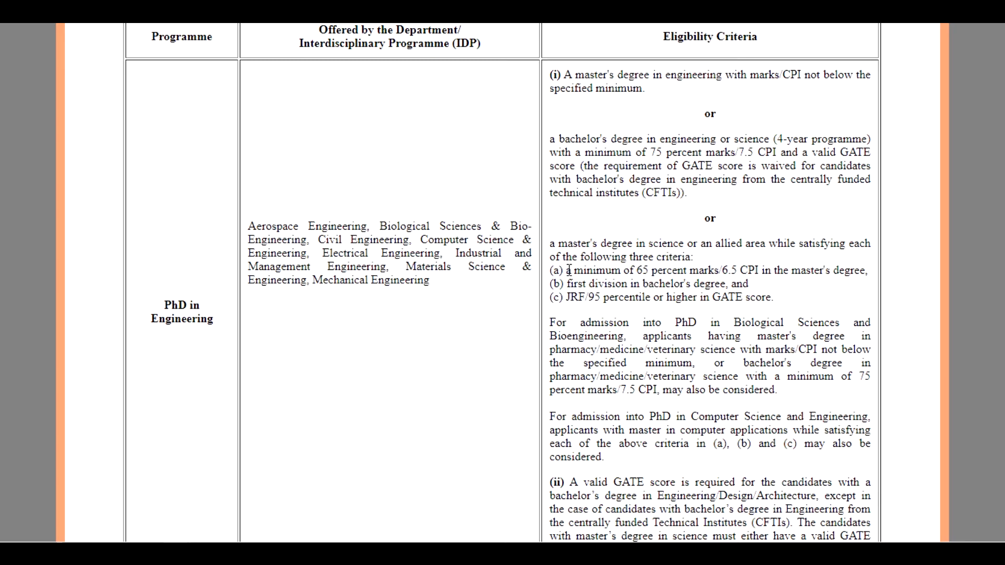
left_click_drag(561, 270, 861, 270)
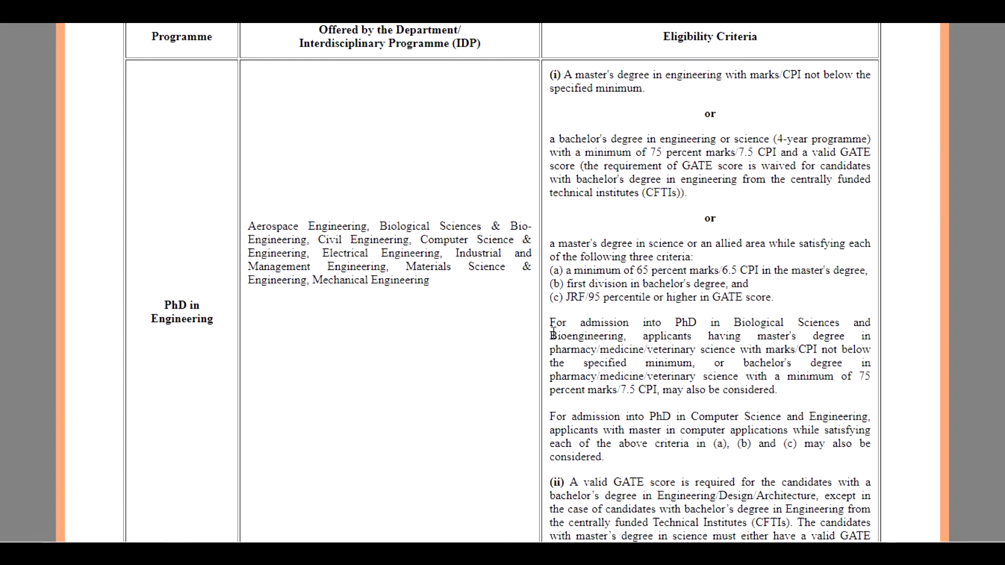
scroll("down", 3)
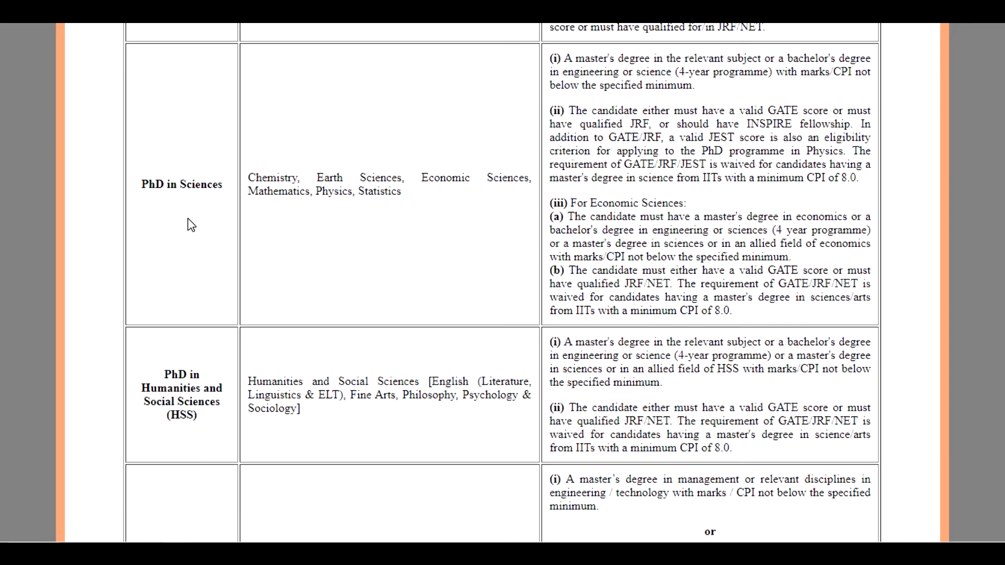
mouse_move(415, 208)
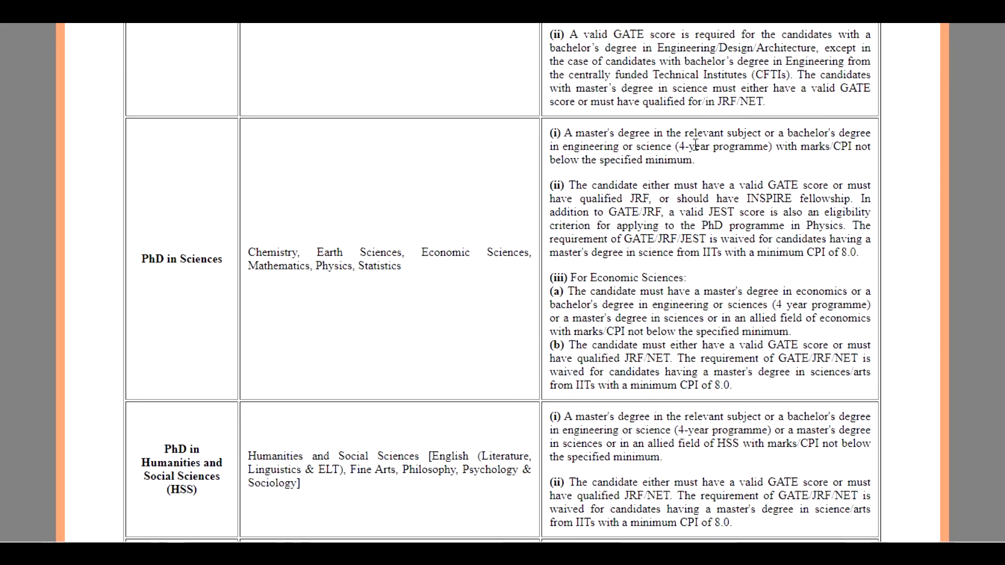
mouse_move(810, 158)
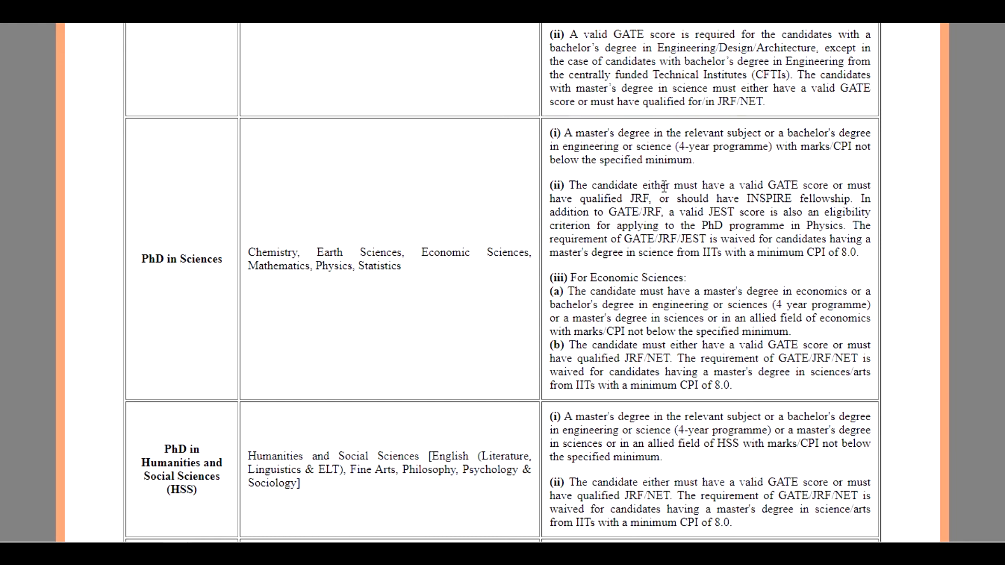
scroll("down", 3)
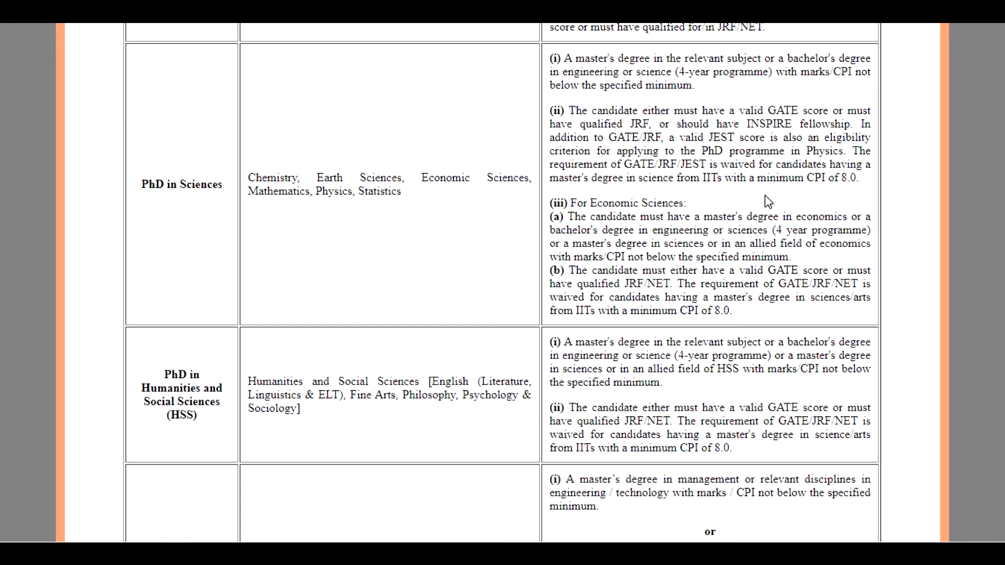
scroll("down", 3)
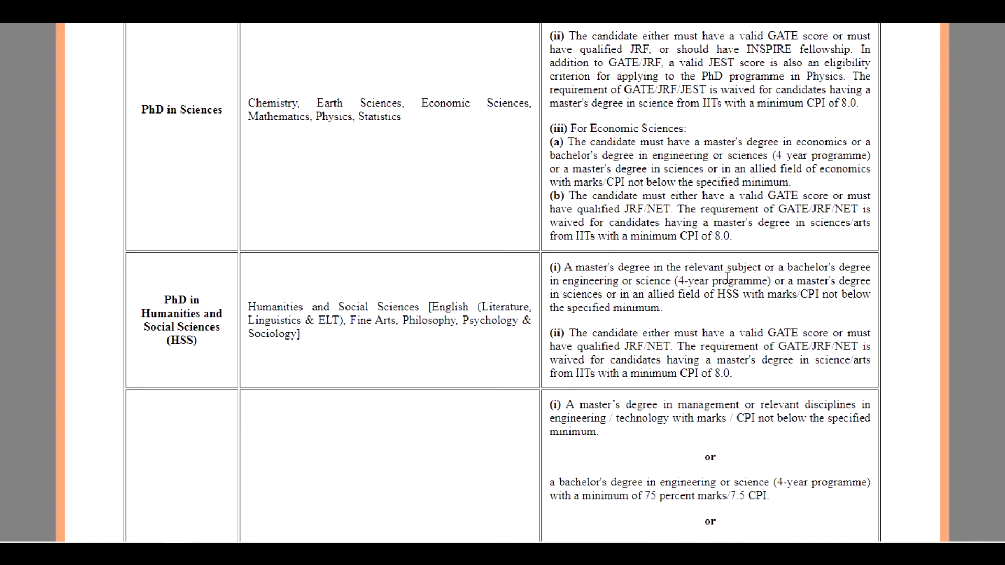
mouse_move(699, 291)
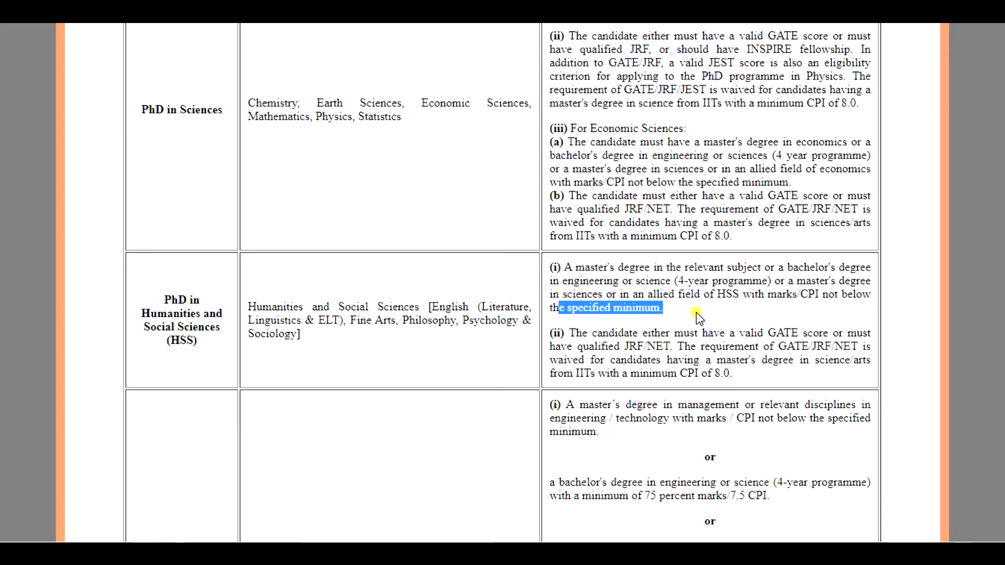
scroll("down", 3)
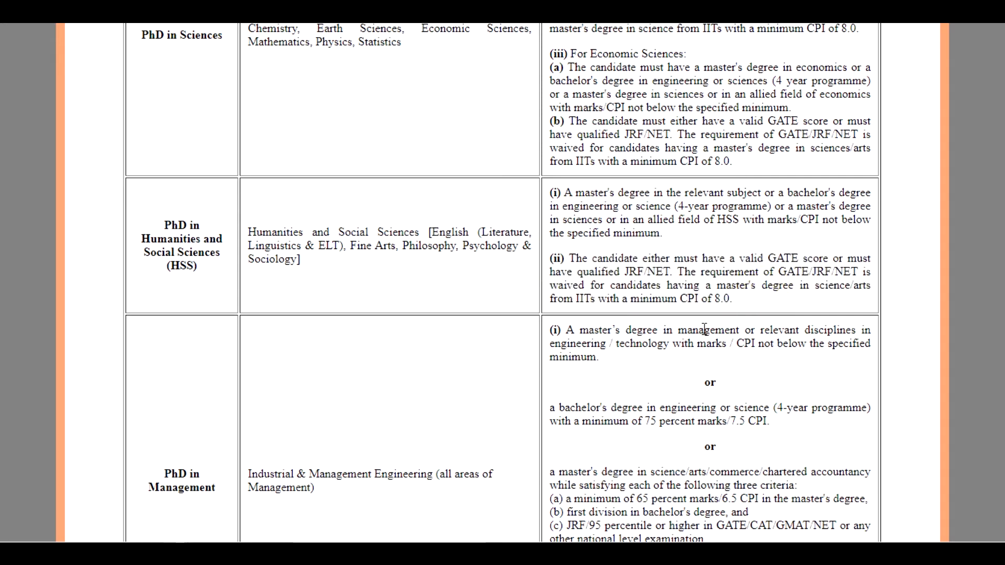
scroll("down", 3)
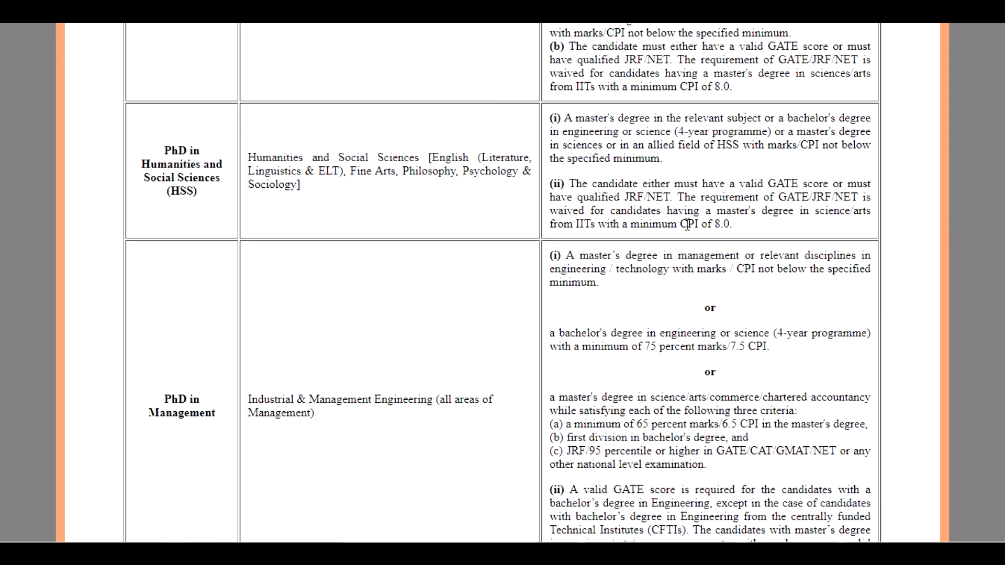
scroll("down", 3)
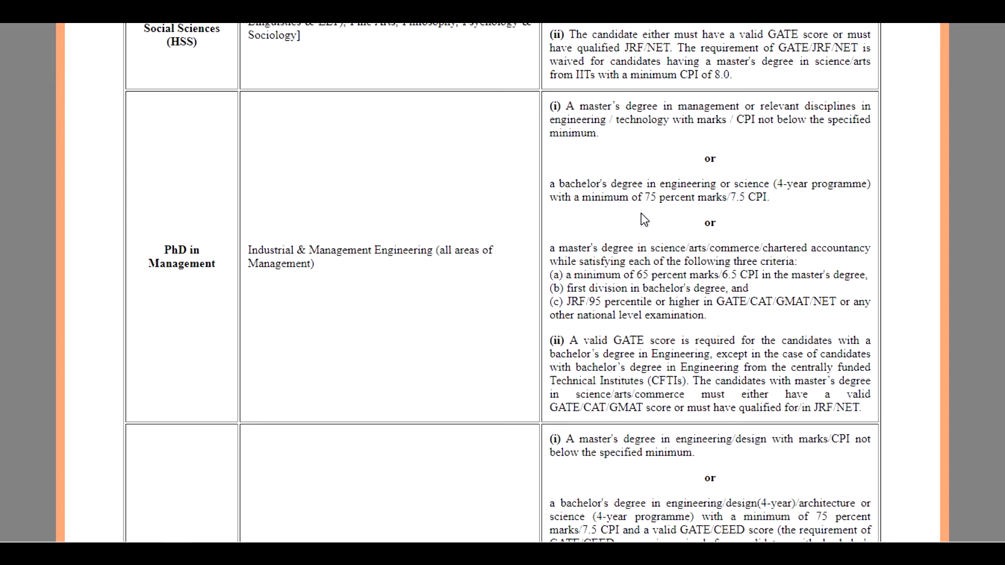
scroll("down", 3)
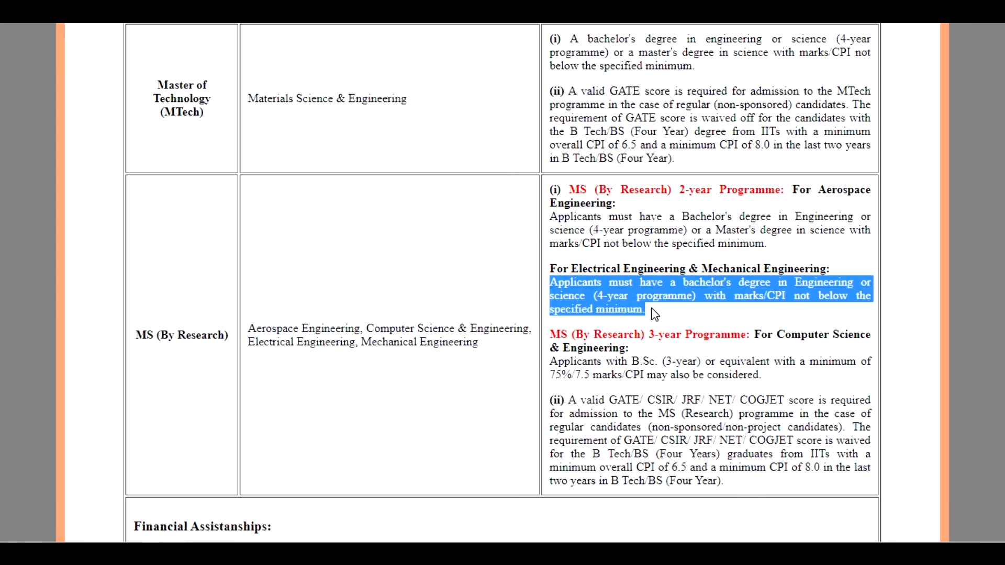
Highlight the 3-year MS (By Research) requirement for Computer Science, then return to the notice.
scroll("down", 3)
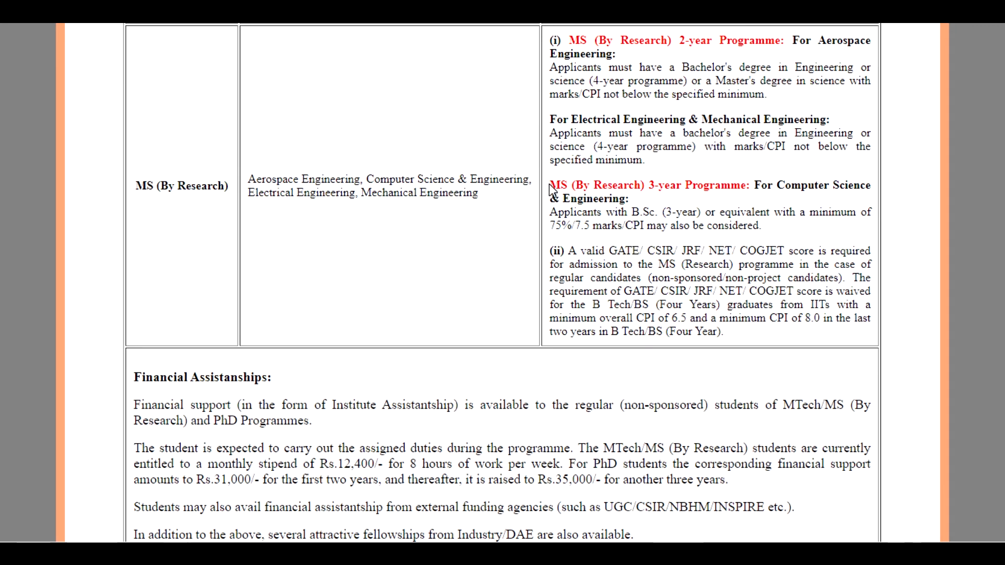
left_click_drag(550, 185, 759, 225)
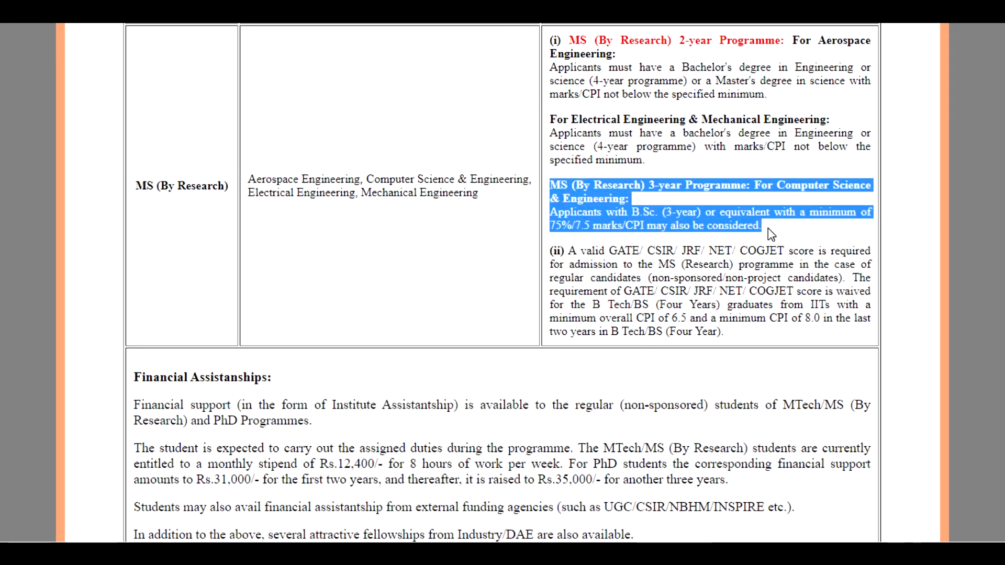
mouse_move(617, 220)
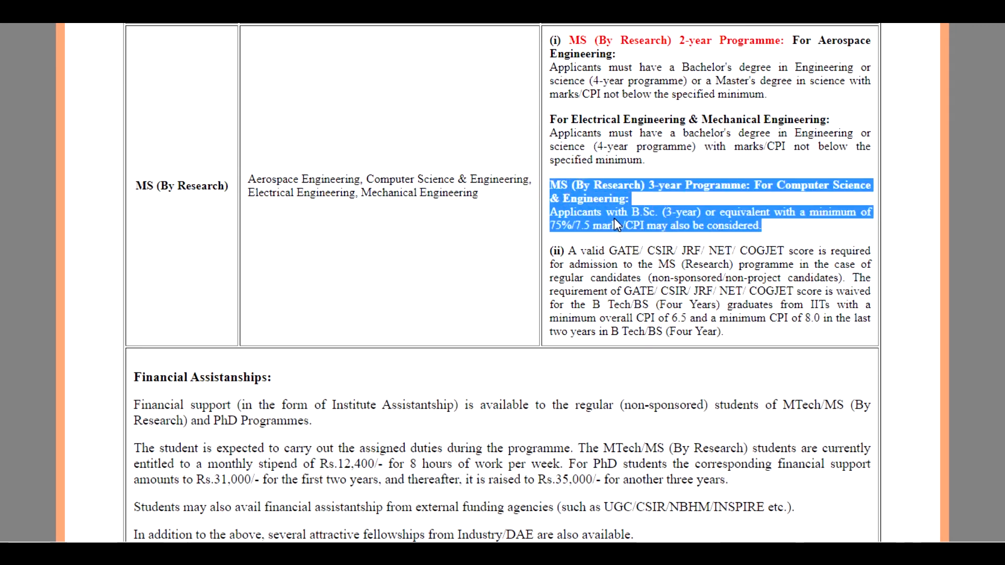
mouse_move(807, 243)
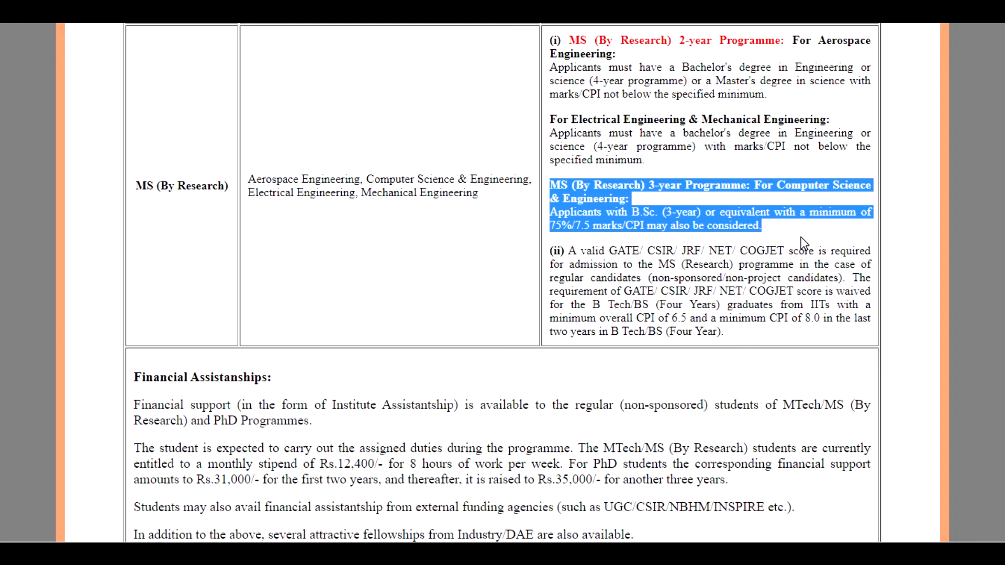
left_click(801, 243)
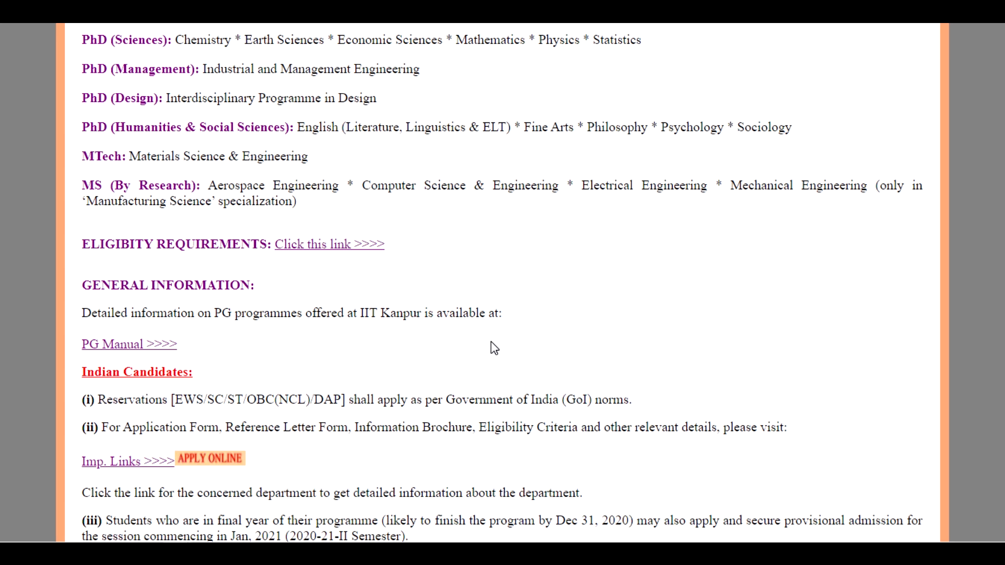
scroll("down", 3)
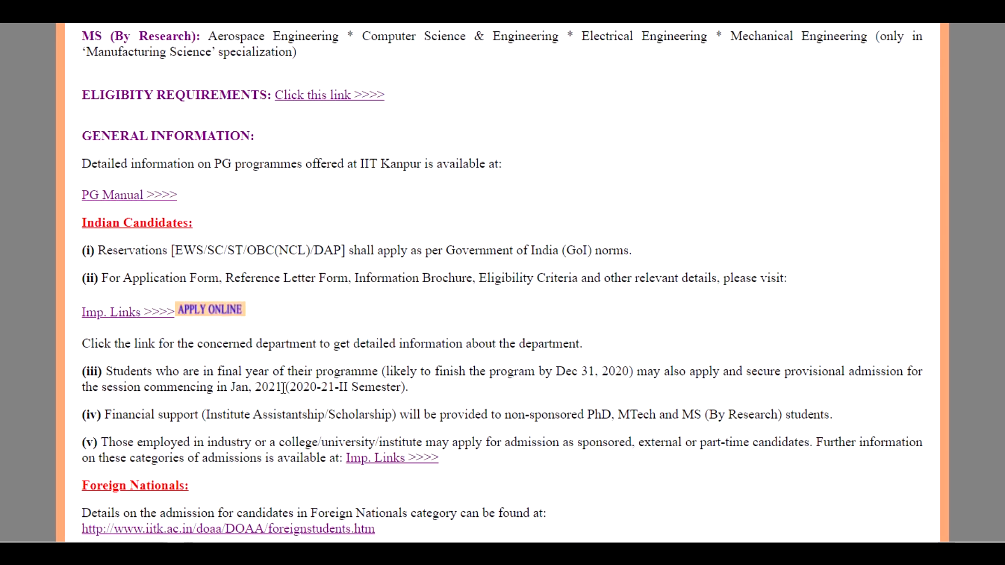
scroll("up", 3)
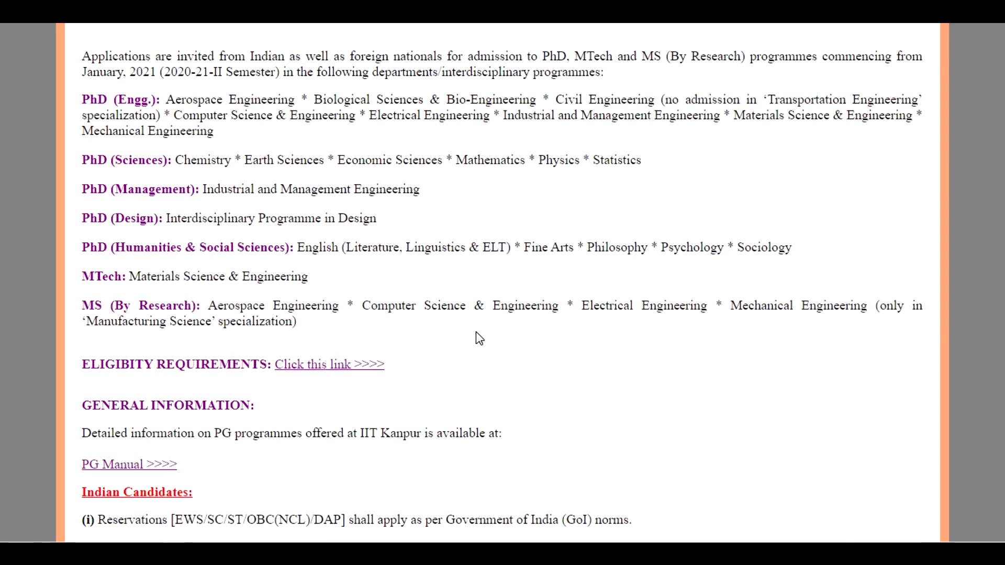
scroll("down", 3)
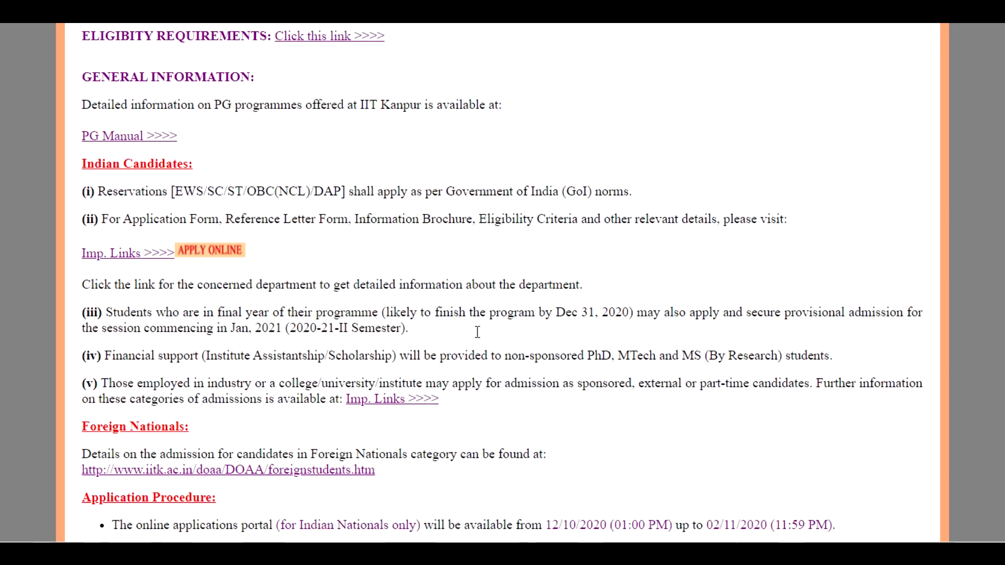
scroll("down", 3)
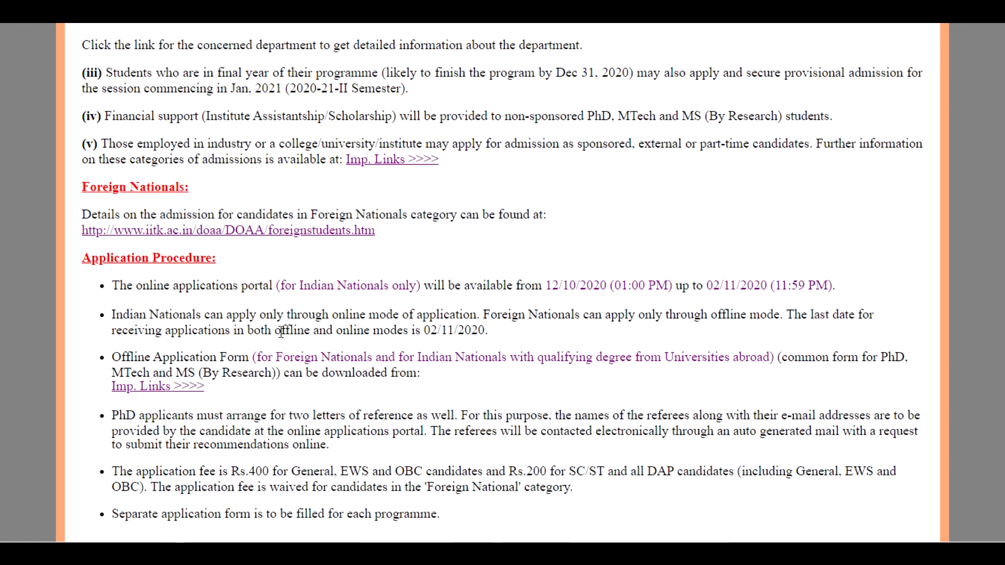
mouse_move(769, 315)
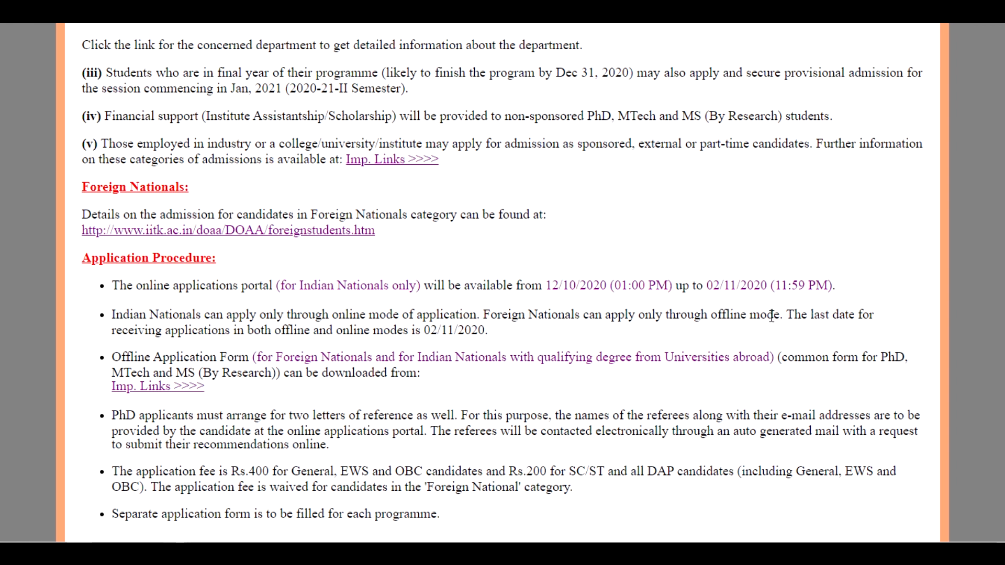
mouse_move(845, 320)
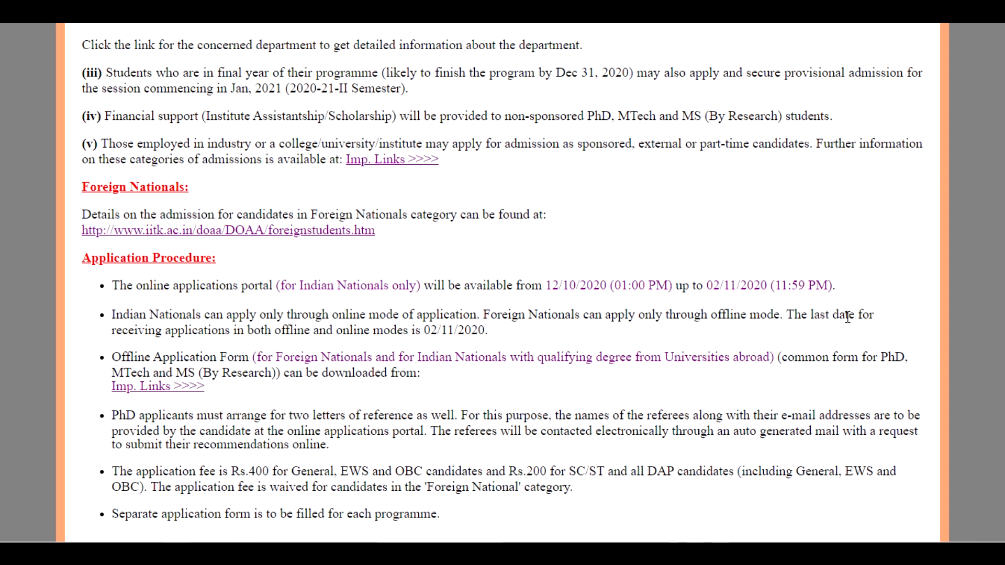
mouse_move(570, 340)
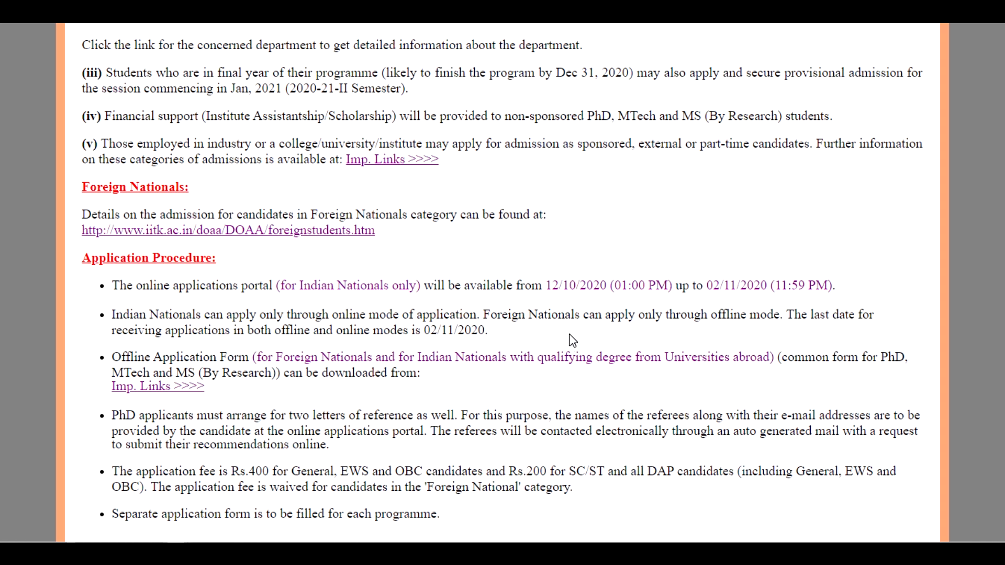
Highlight the last date for receiving applications, 02/11/2020, and scroll to the page's end.
double_click(797, 314)
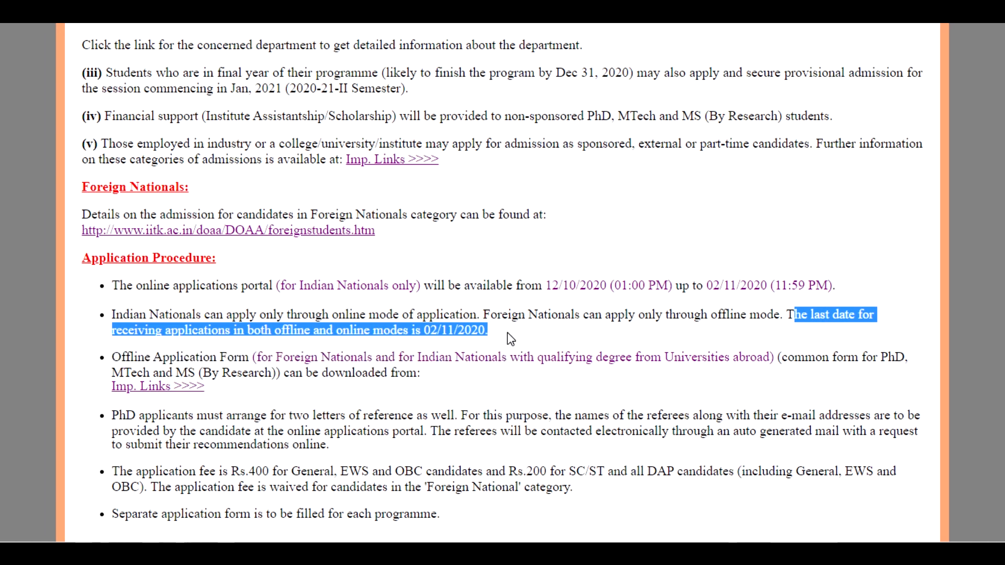
scroll("down", 3)
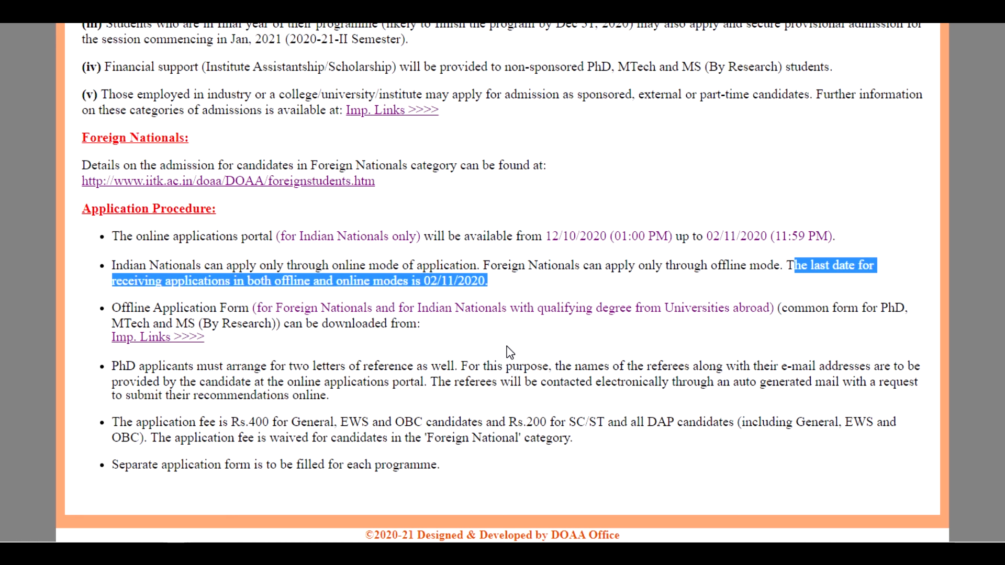
mouse_move(265, 395)
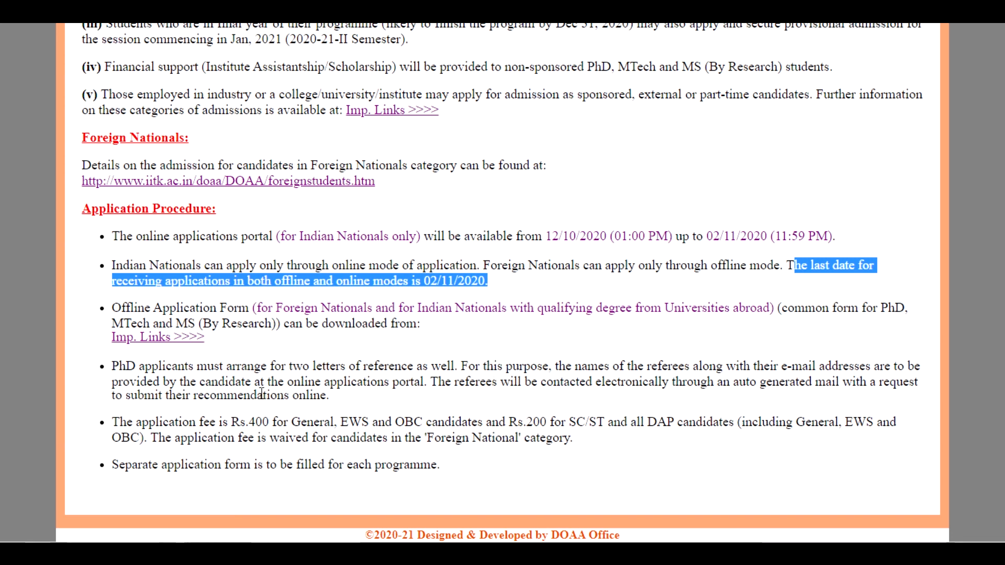
mouse_move(108, 372)
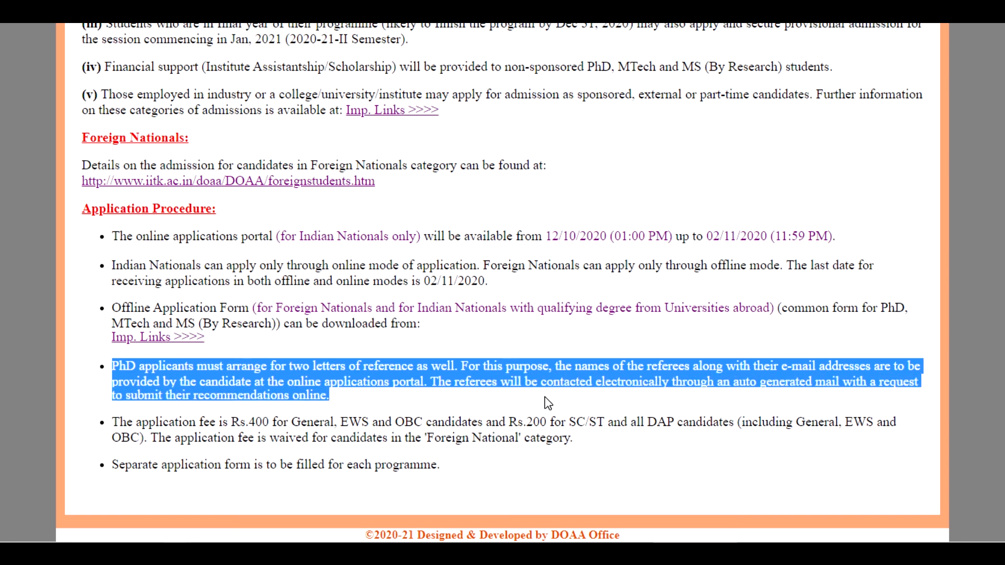
mouse_move(839, 415)
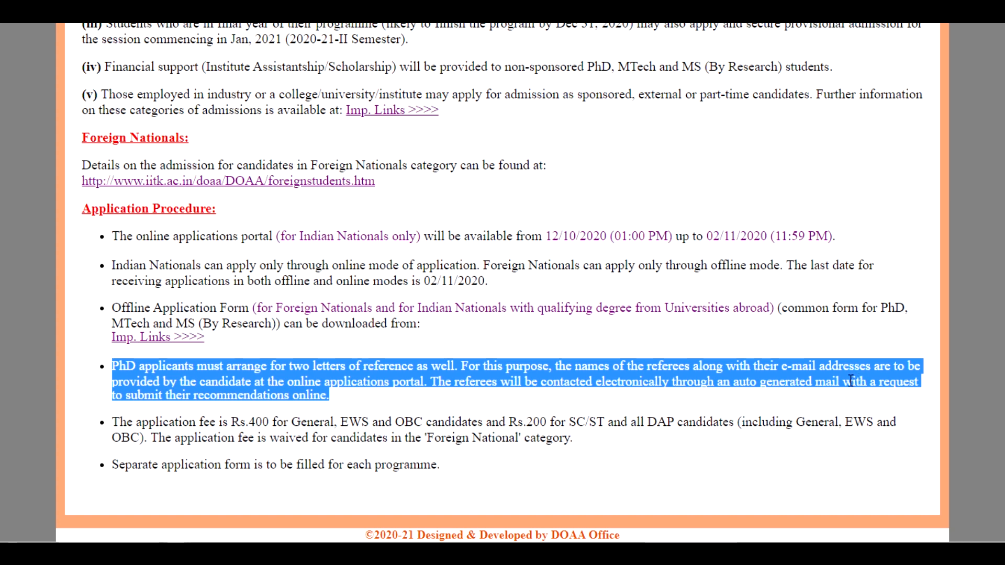
mouse_move(616, 402)
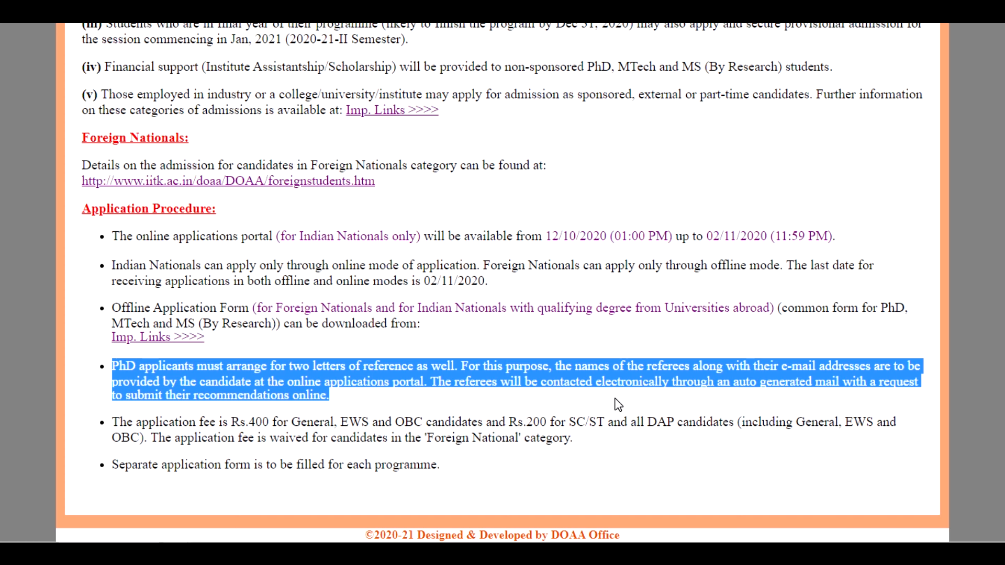
mouse_move(284, 410)
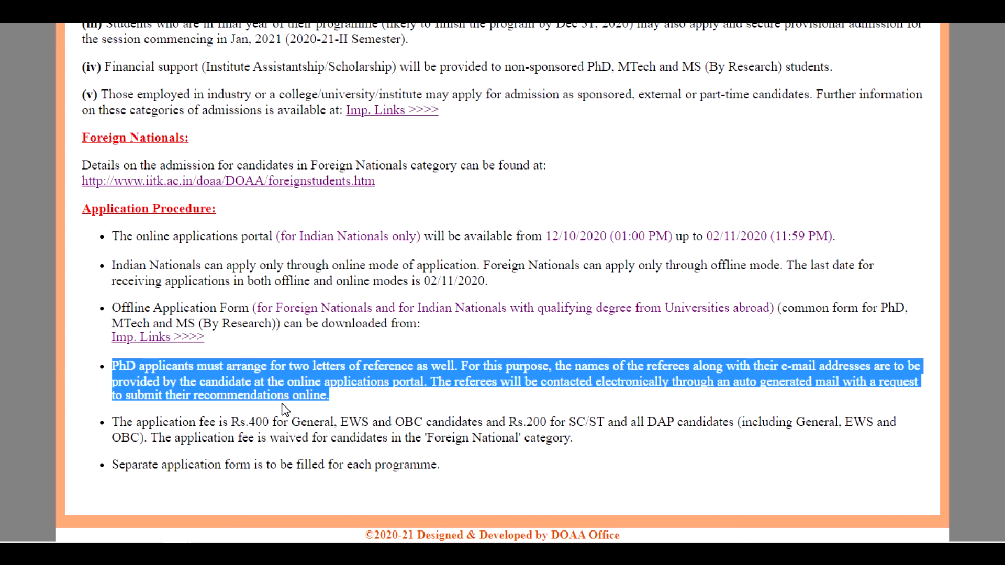
mouse_move(275, 417)
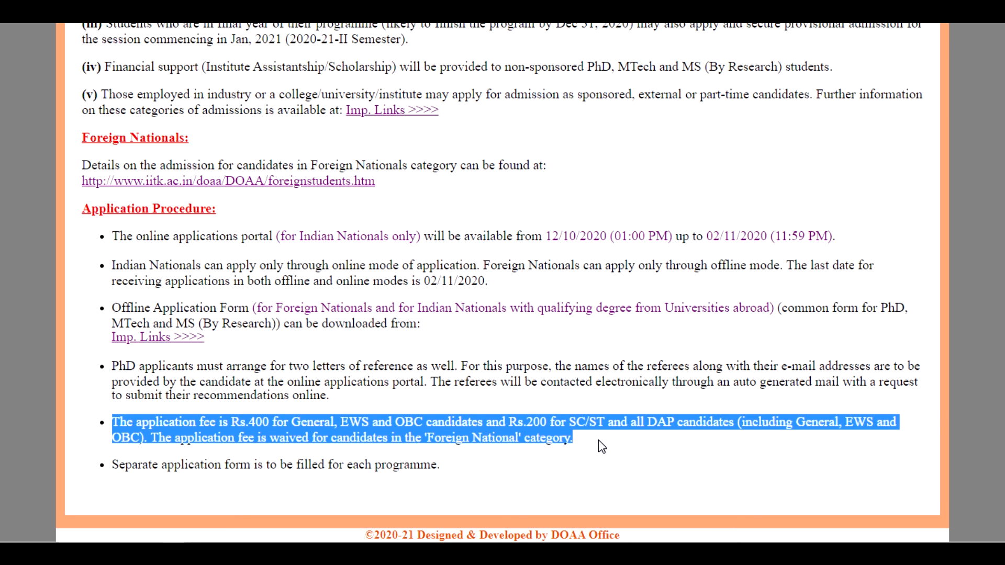
mouse_move(500, 430)
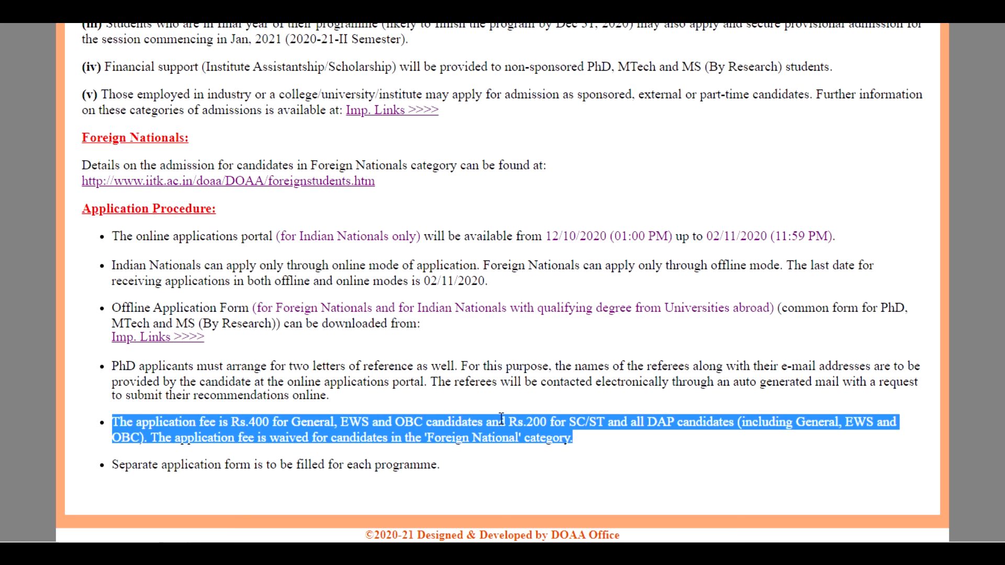
mouse_move(534, 457)
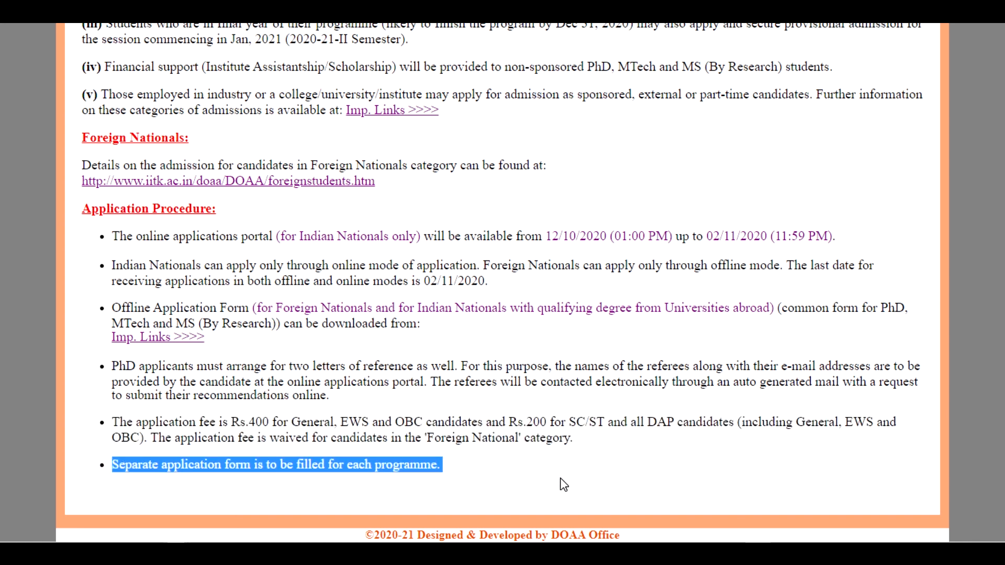
mouse_move(553, 461)
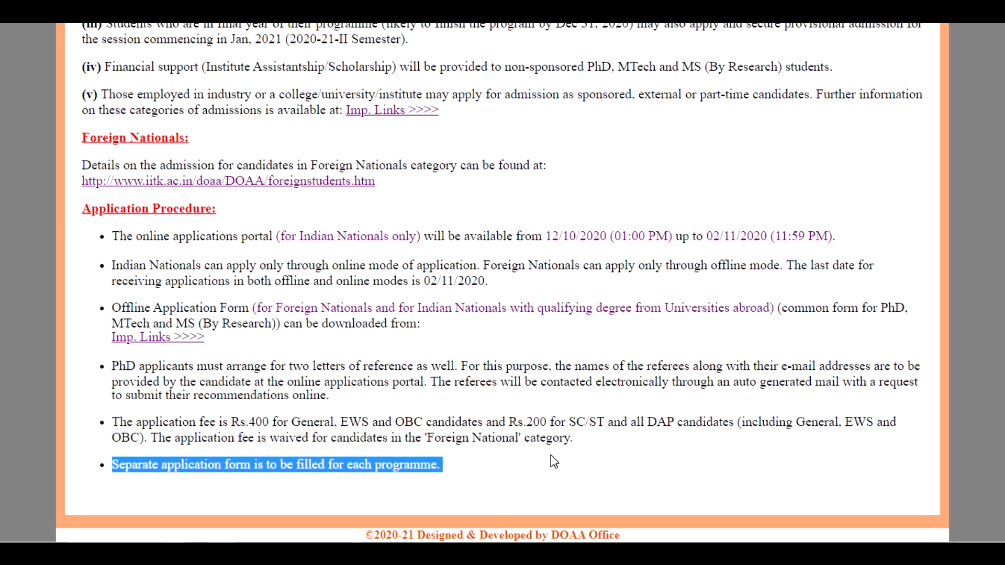